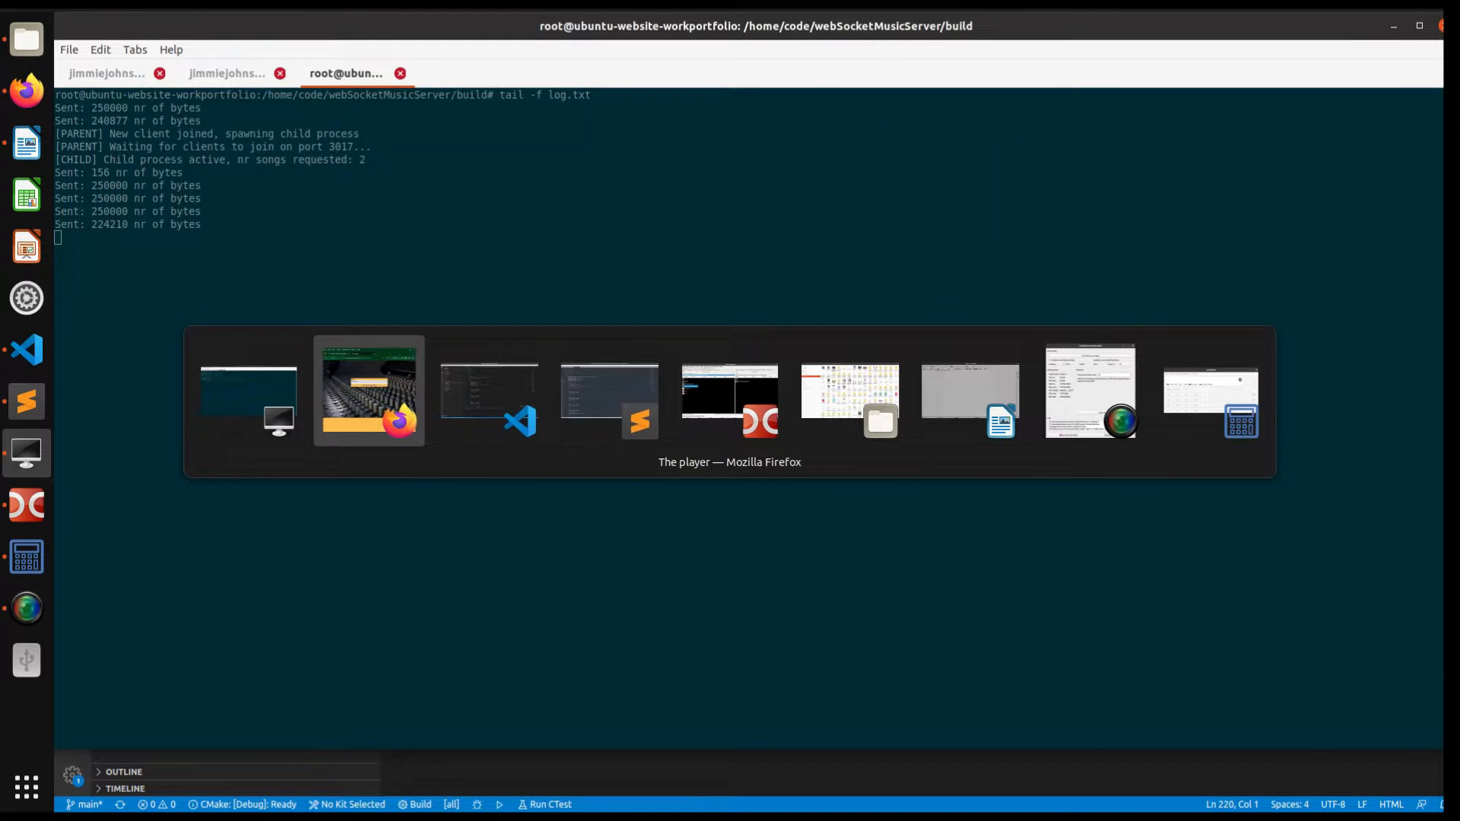
Play the Nut cracker song, then the Electronic song, in the Firefox player
click(368, 391)
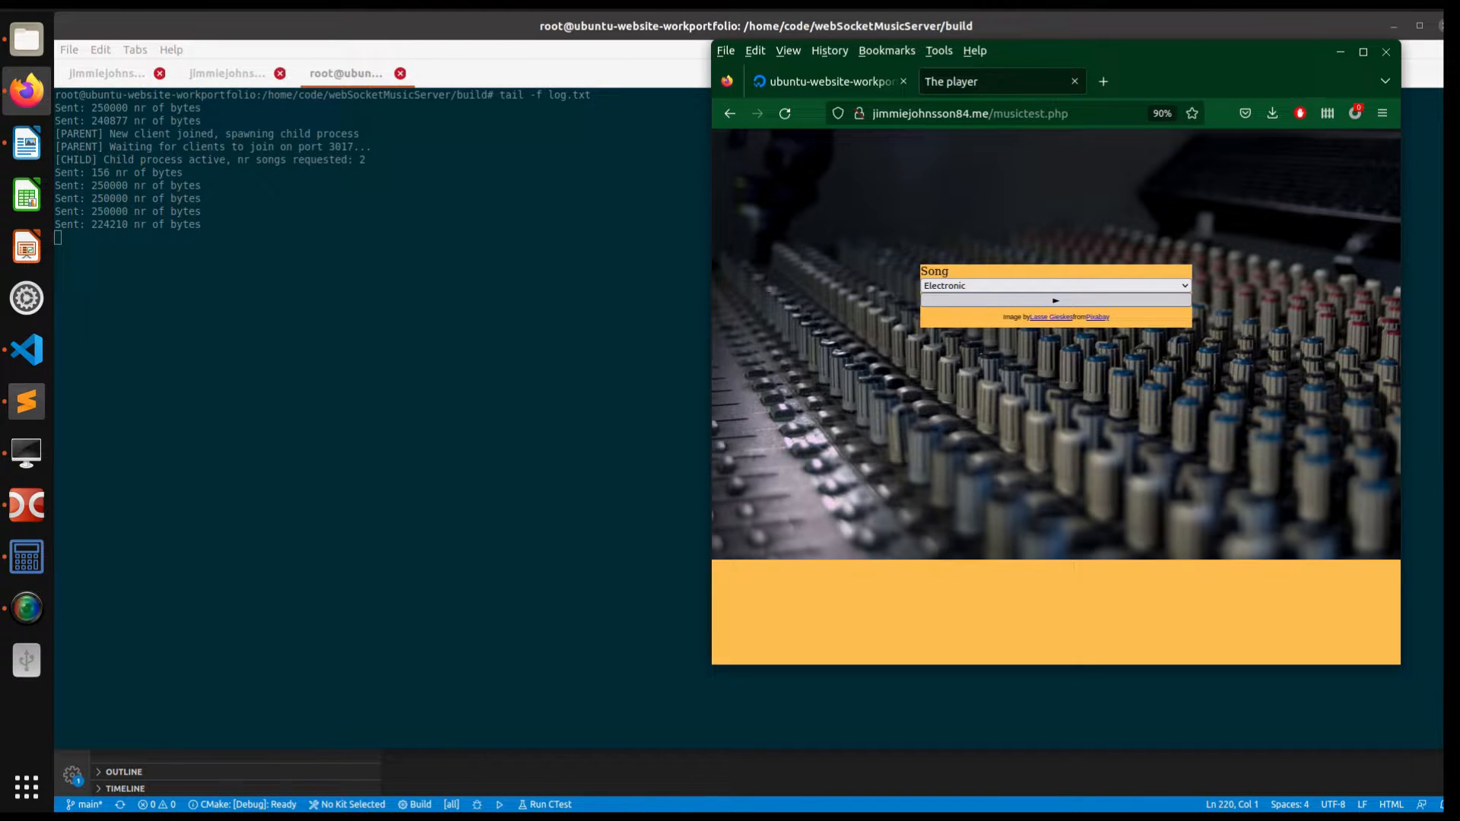
click(1055, 285)
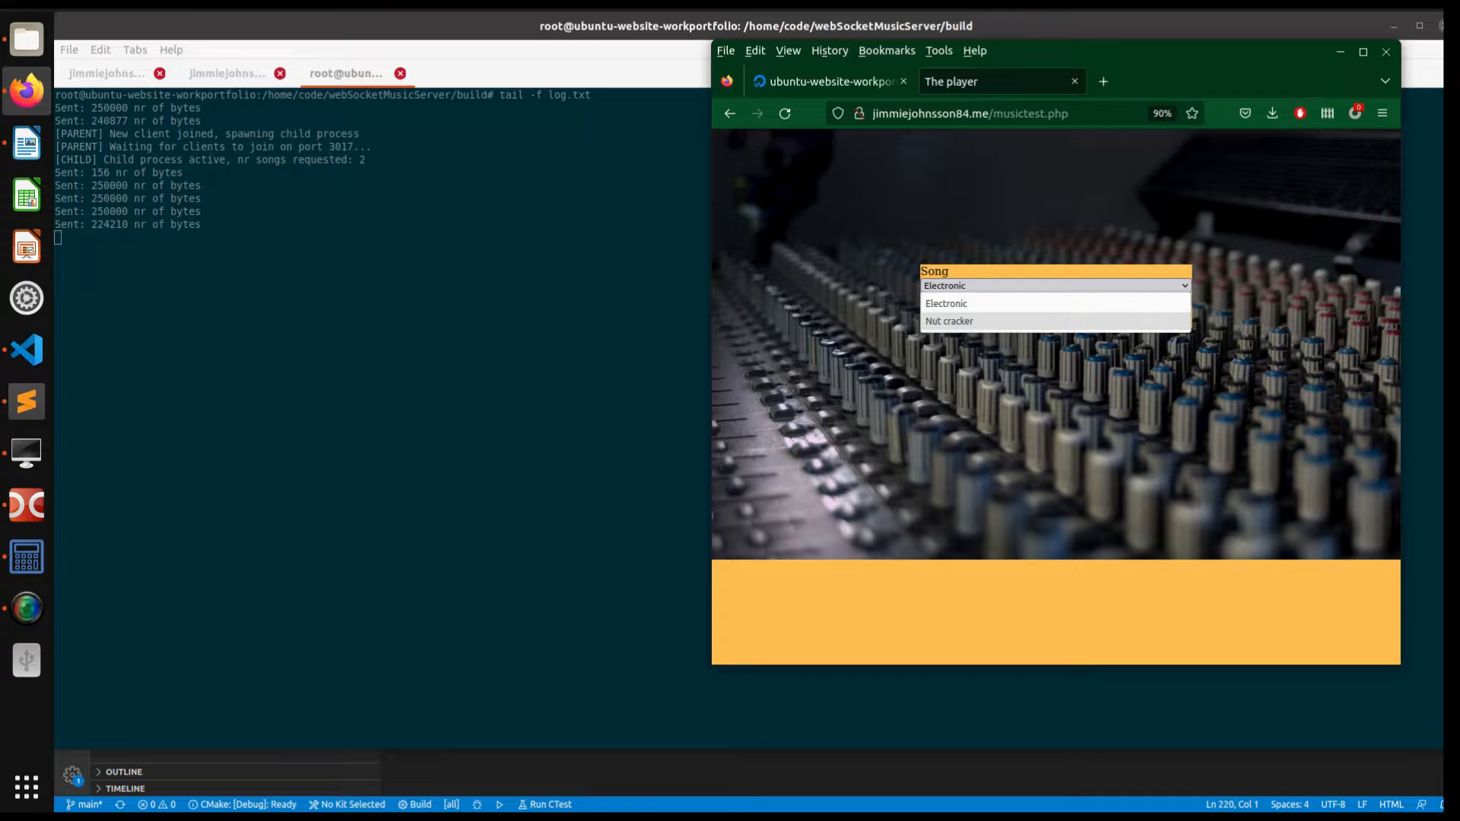
click(949, 321)
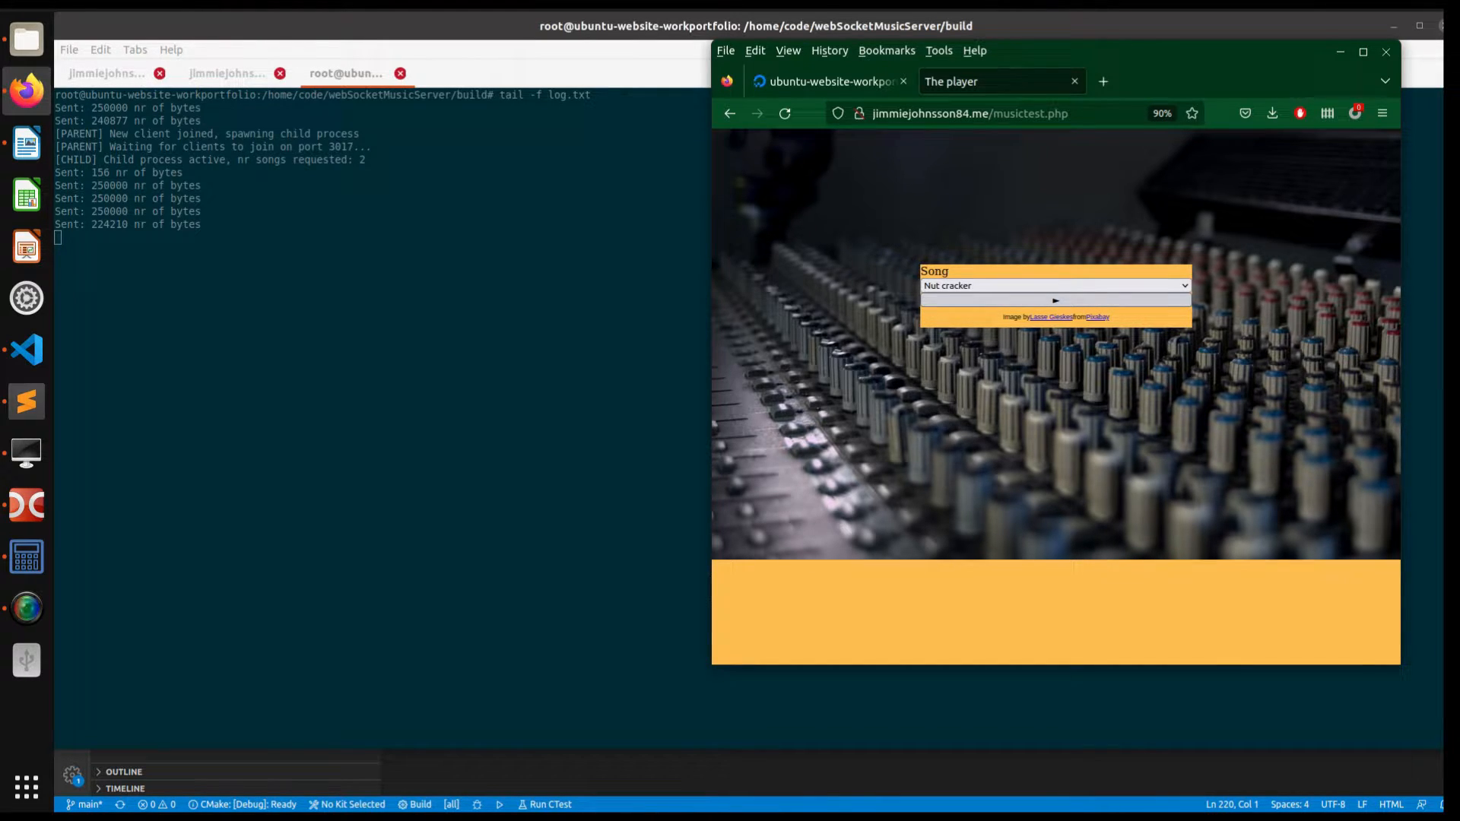
click(1055, 286)
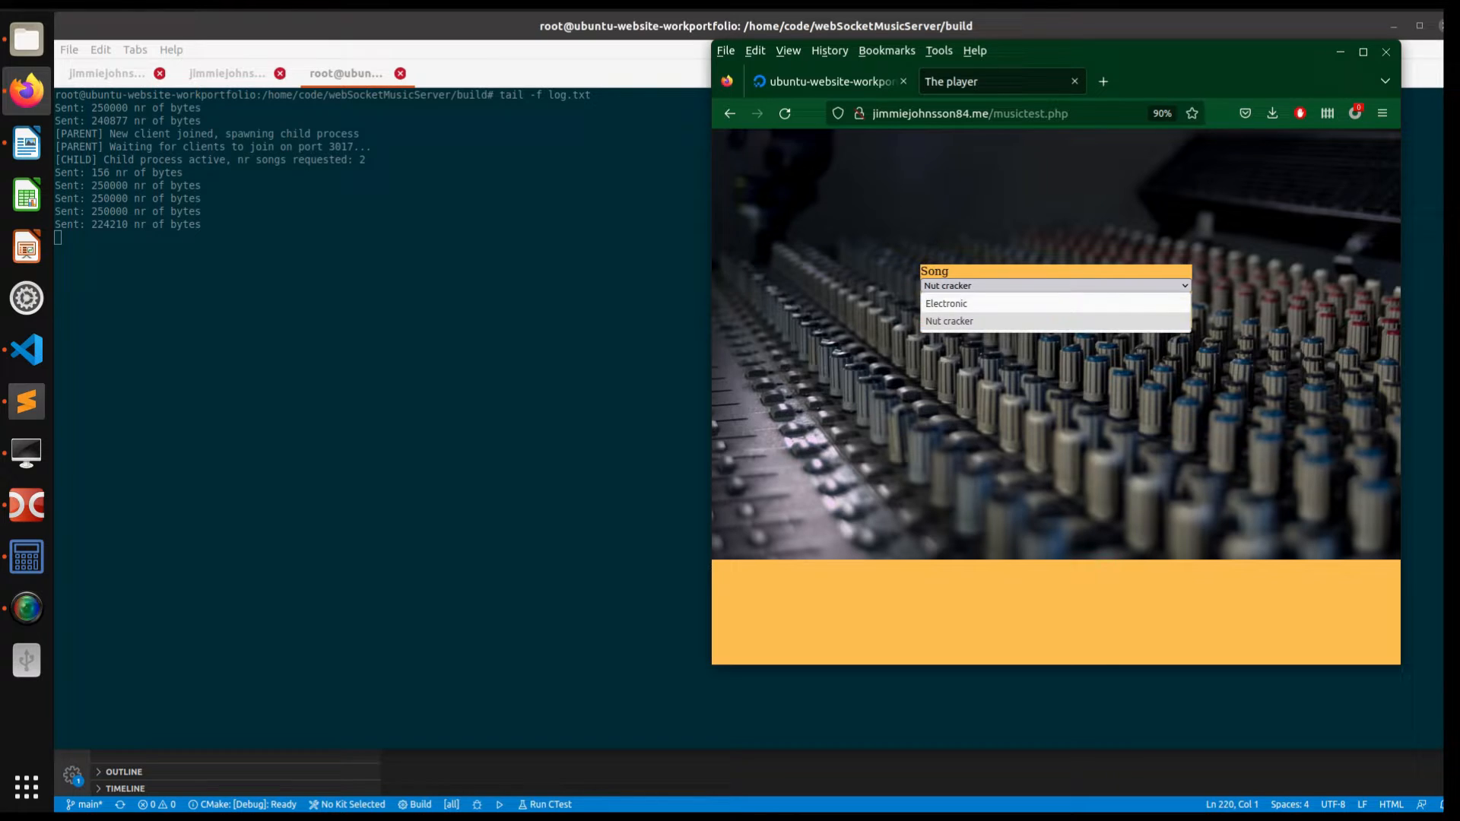
click(946, 303)
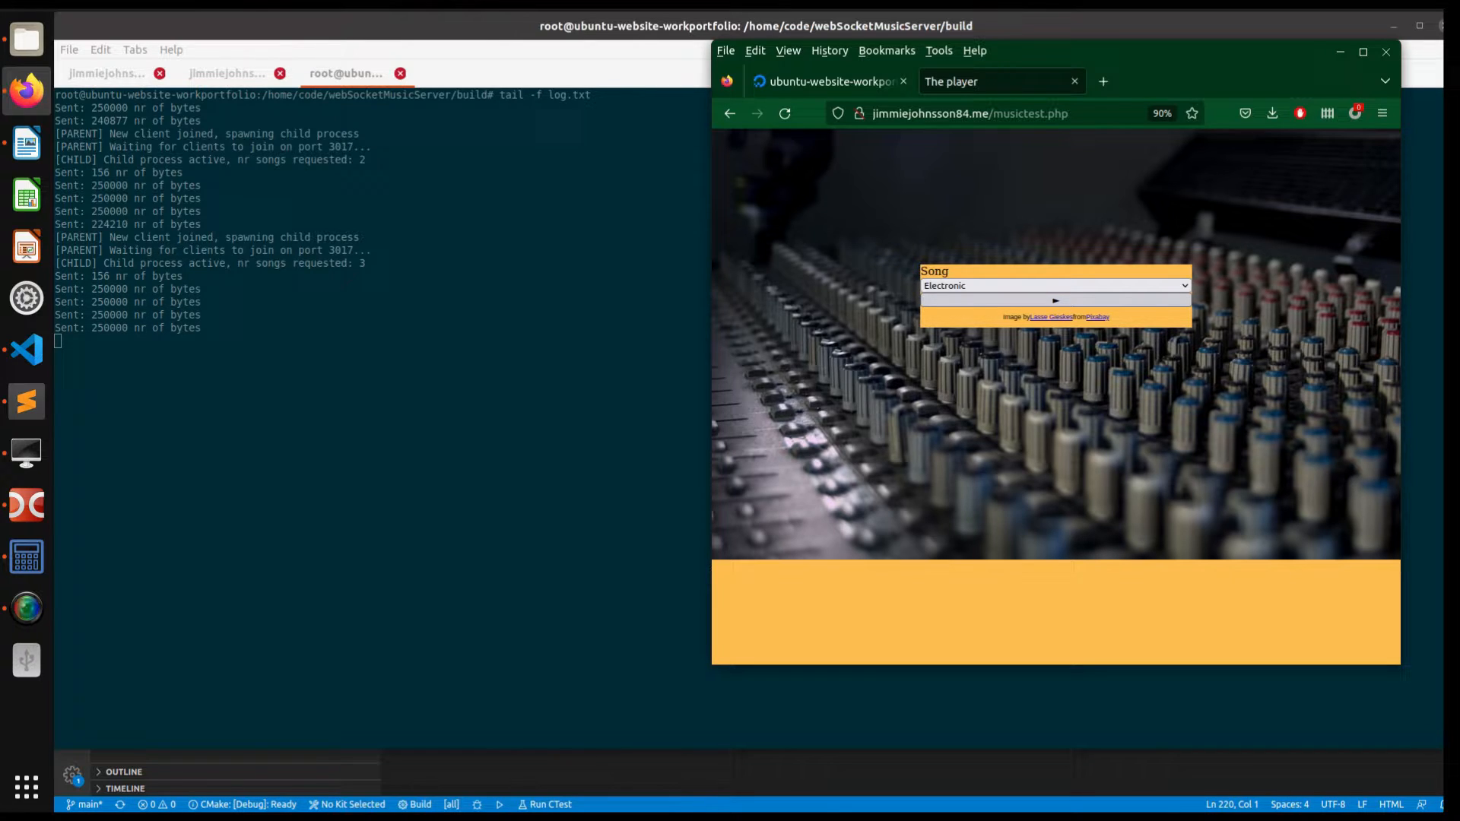
click(1055, 300)
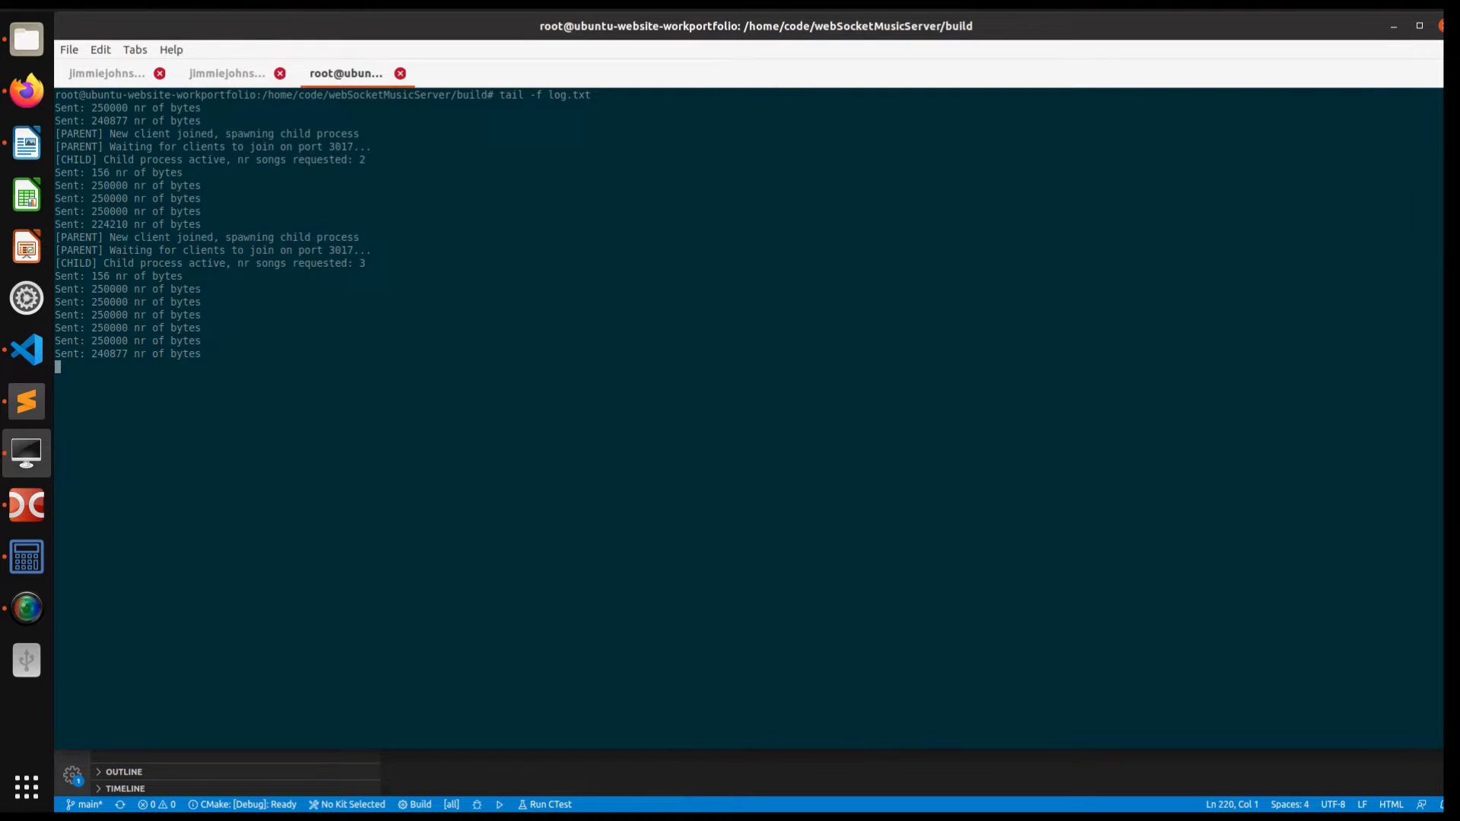
Stop tailing the server log and enter 'ps aux | grep mus' at the prompt
key(ctrl+c)
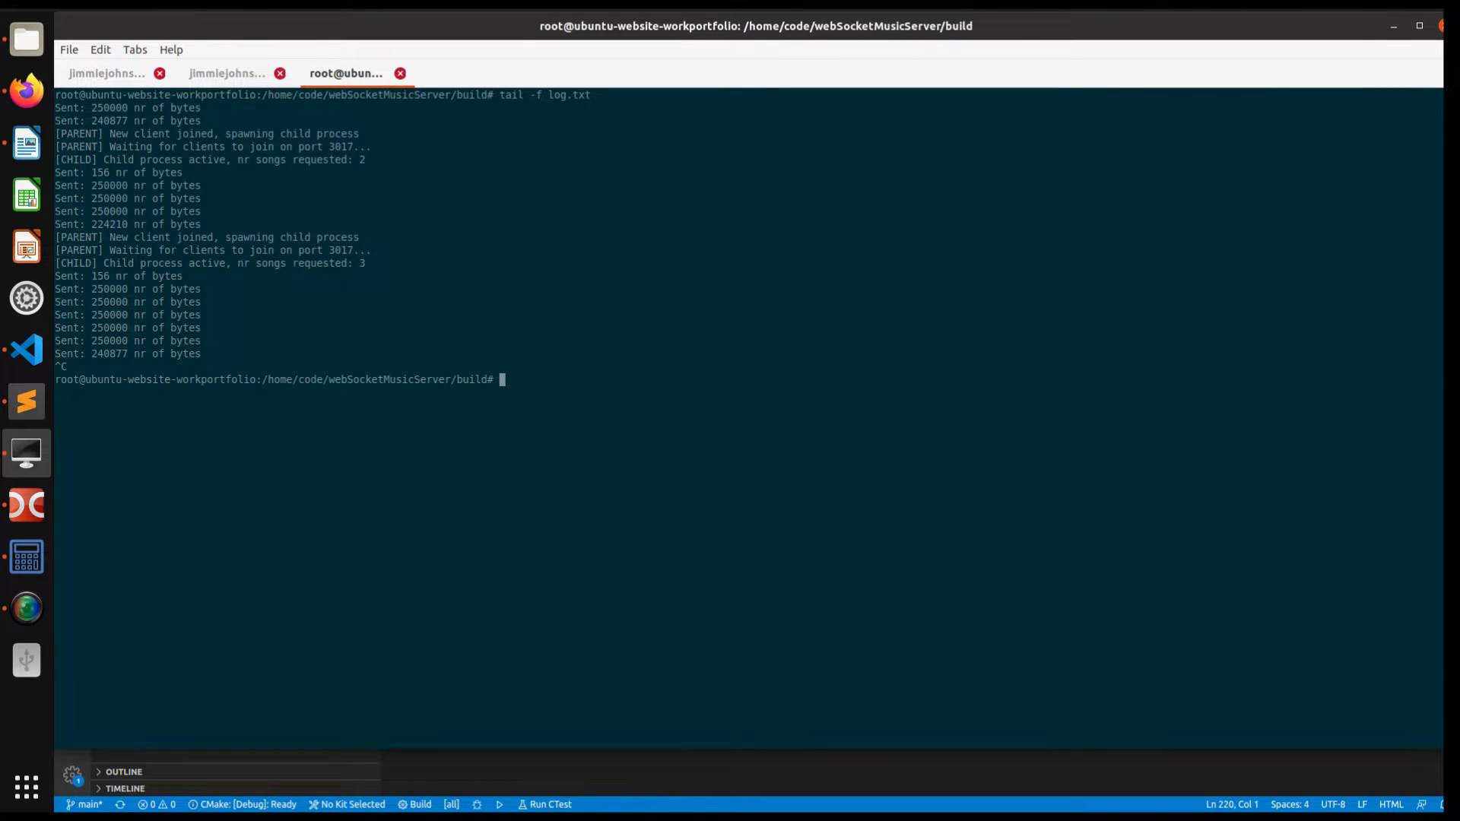
text(ps)
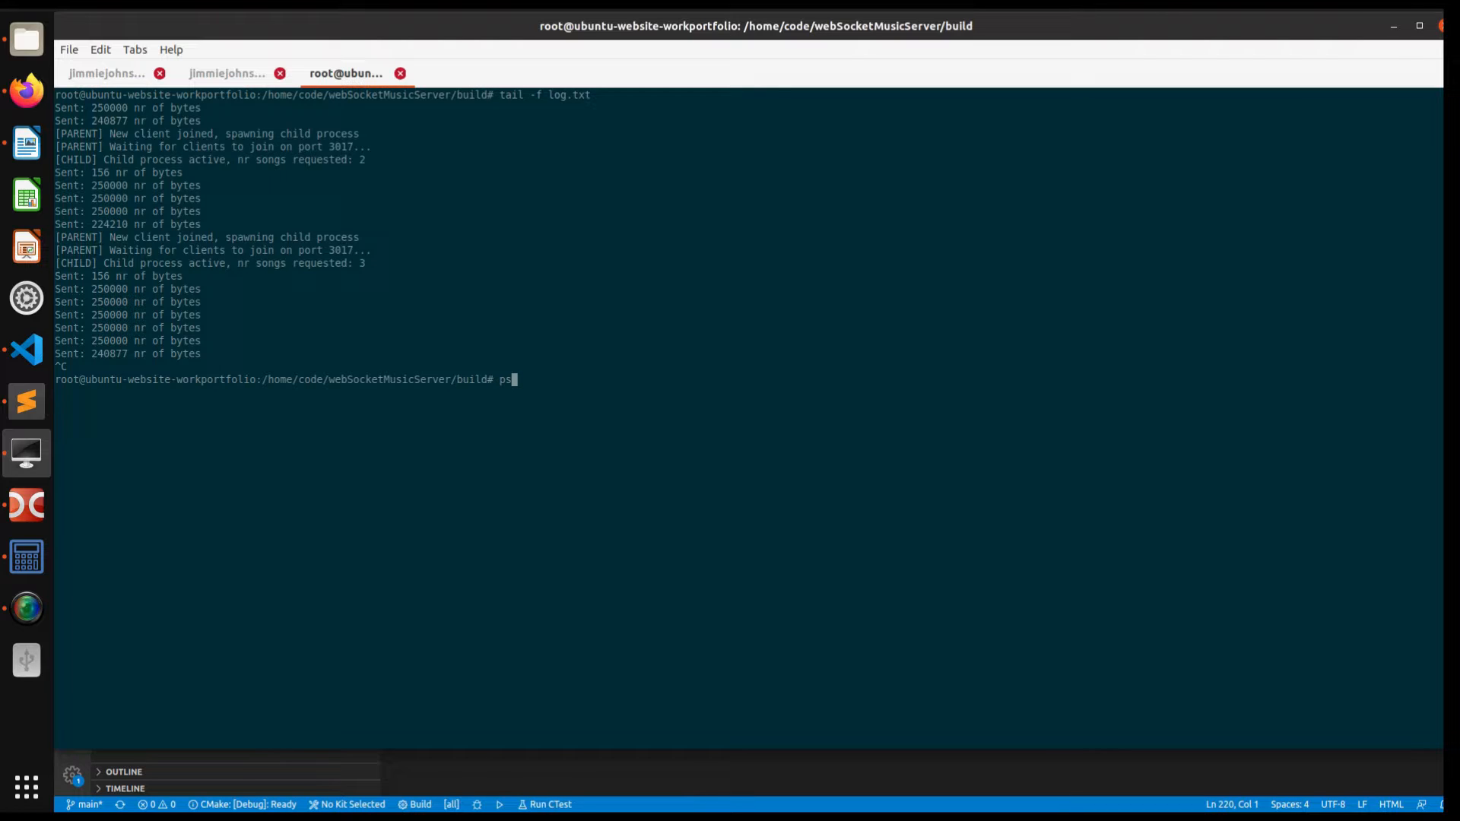
text(aux)
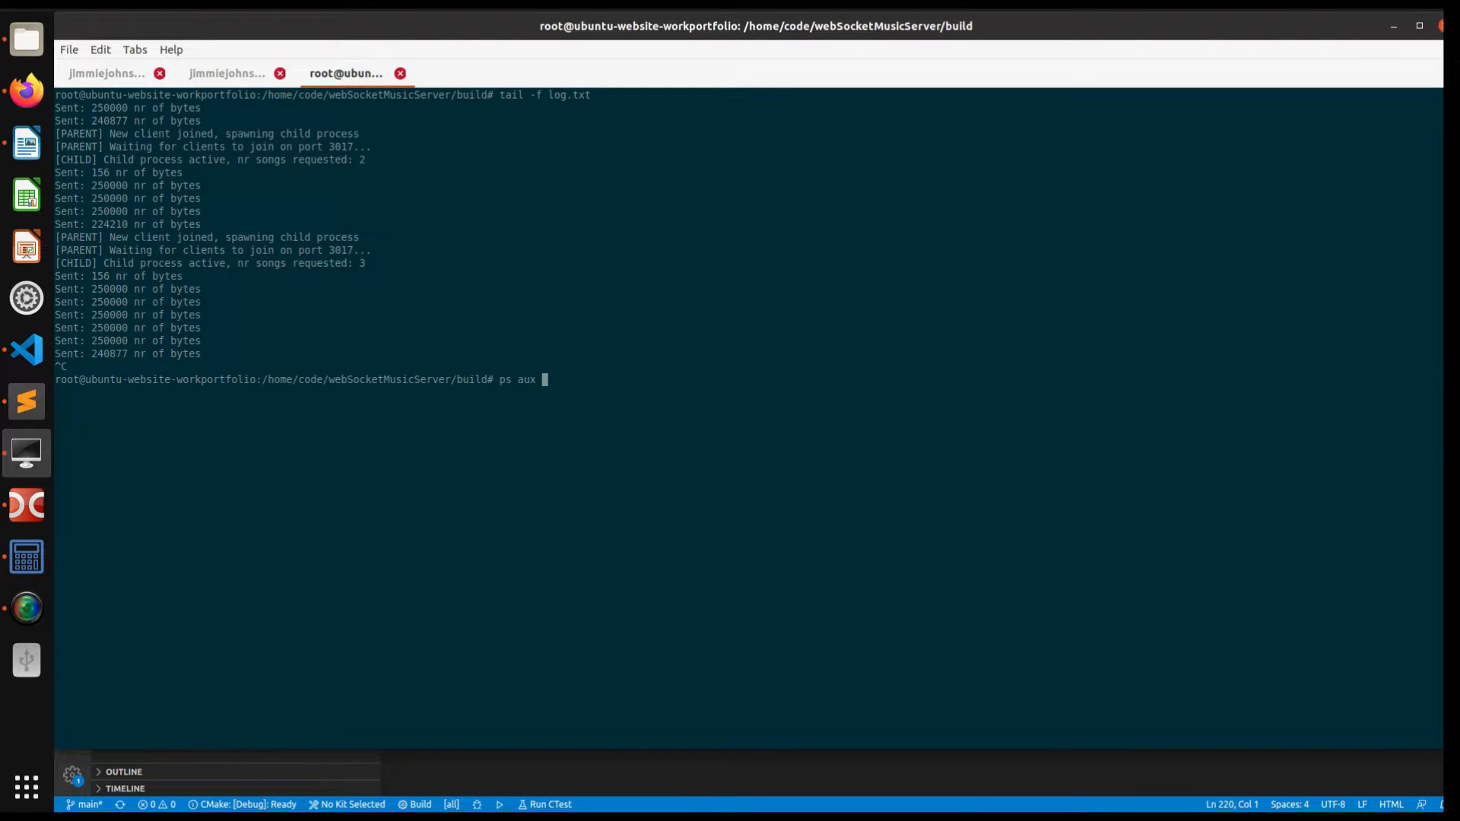
text(| grep)
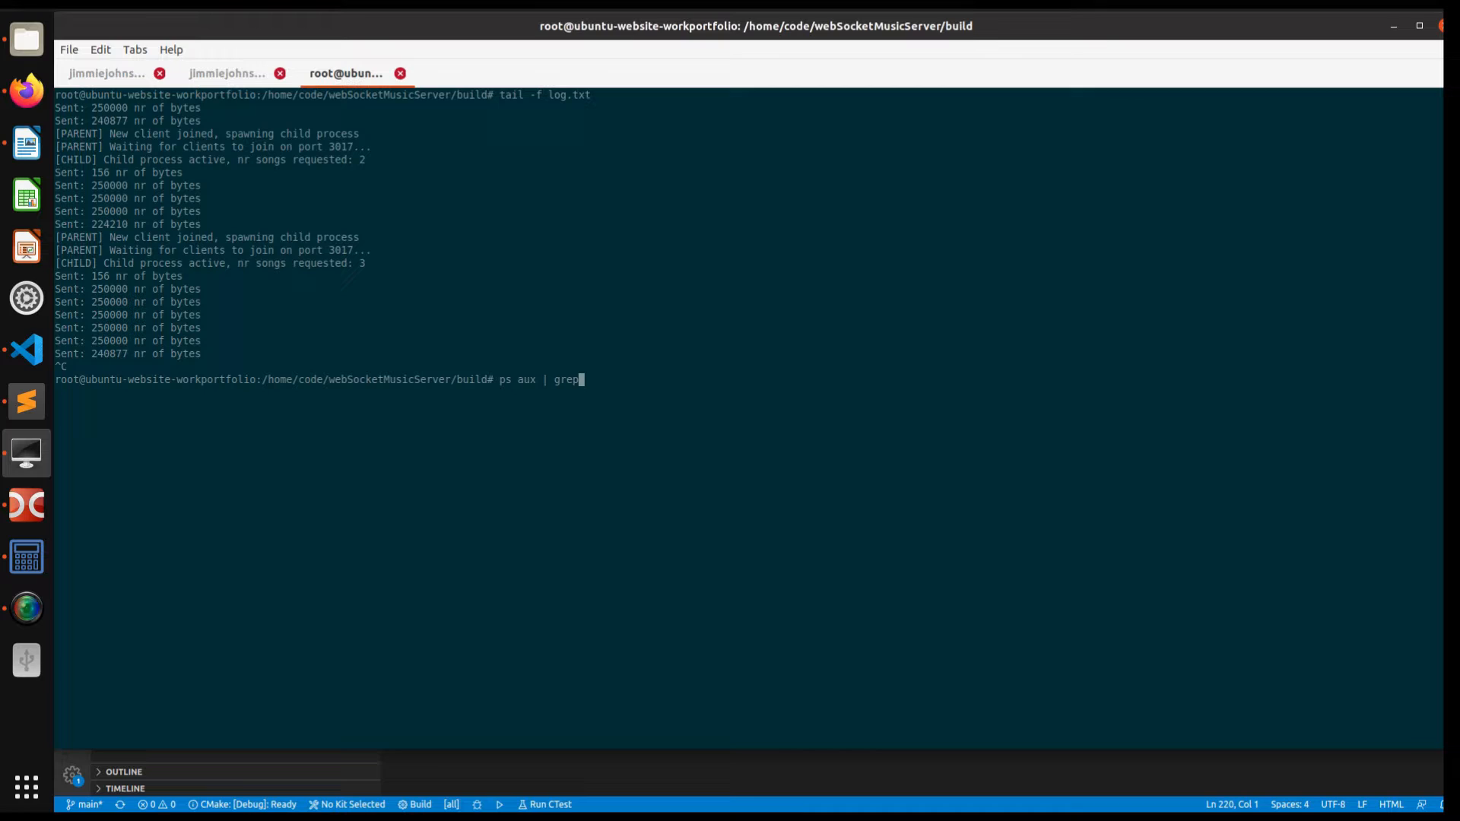
text(mus)
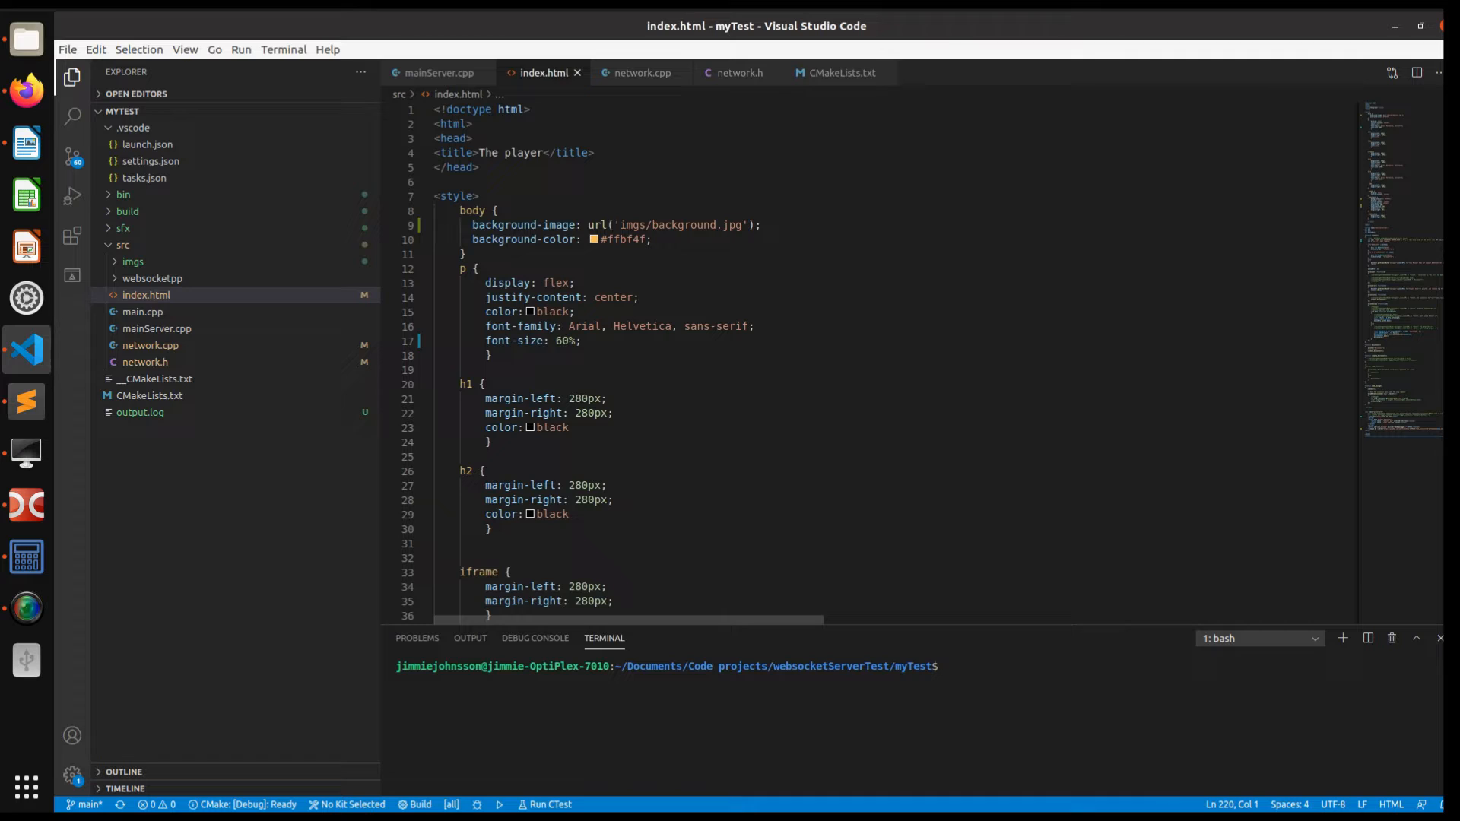
Review index.html's styles and WebSocket script, then switch to mainServer.cpp
scroll(down, 3)
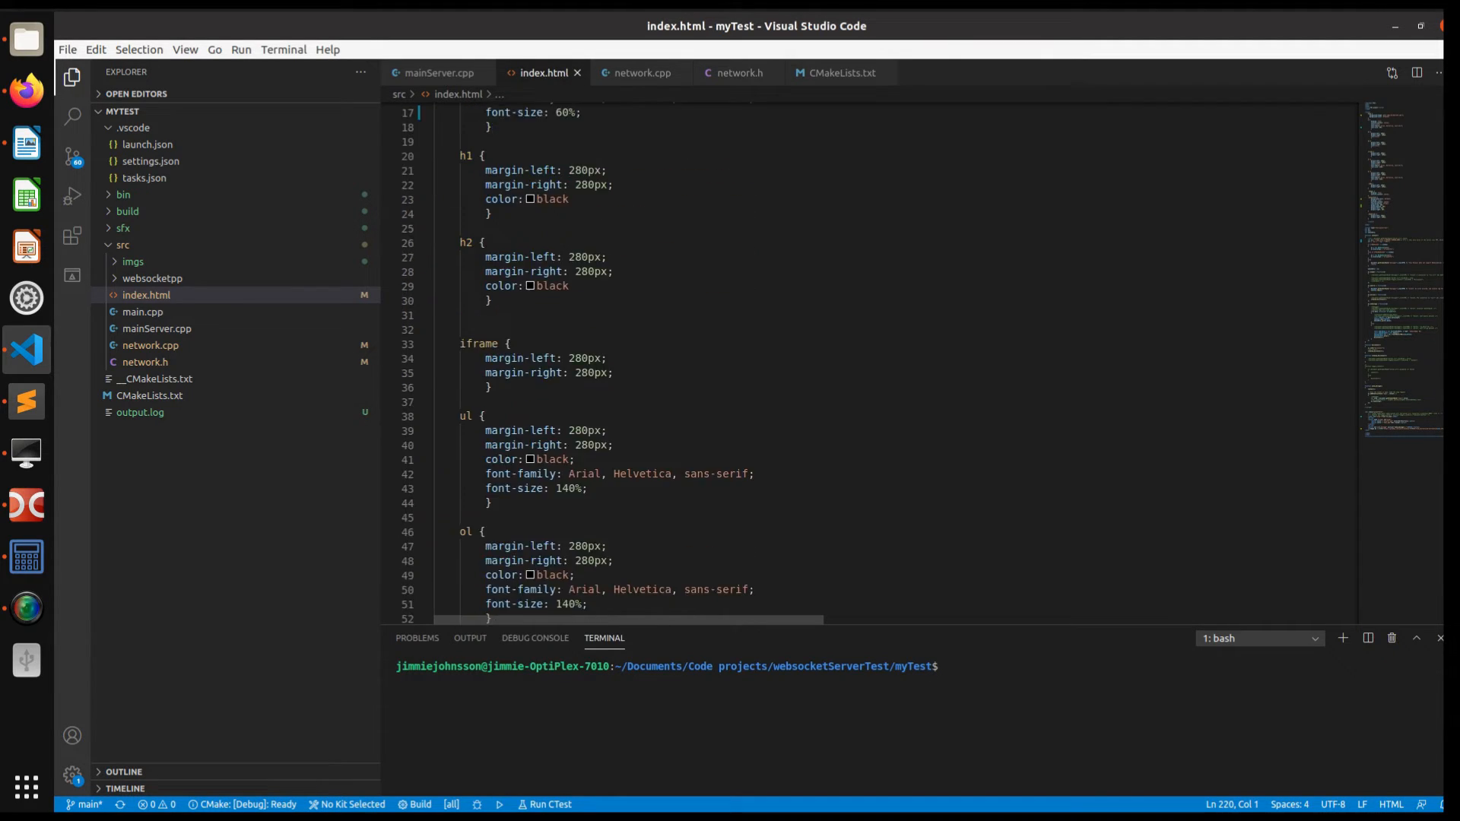
scroll(down, 3)
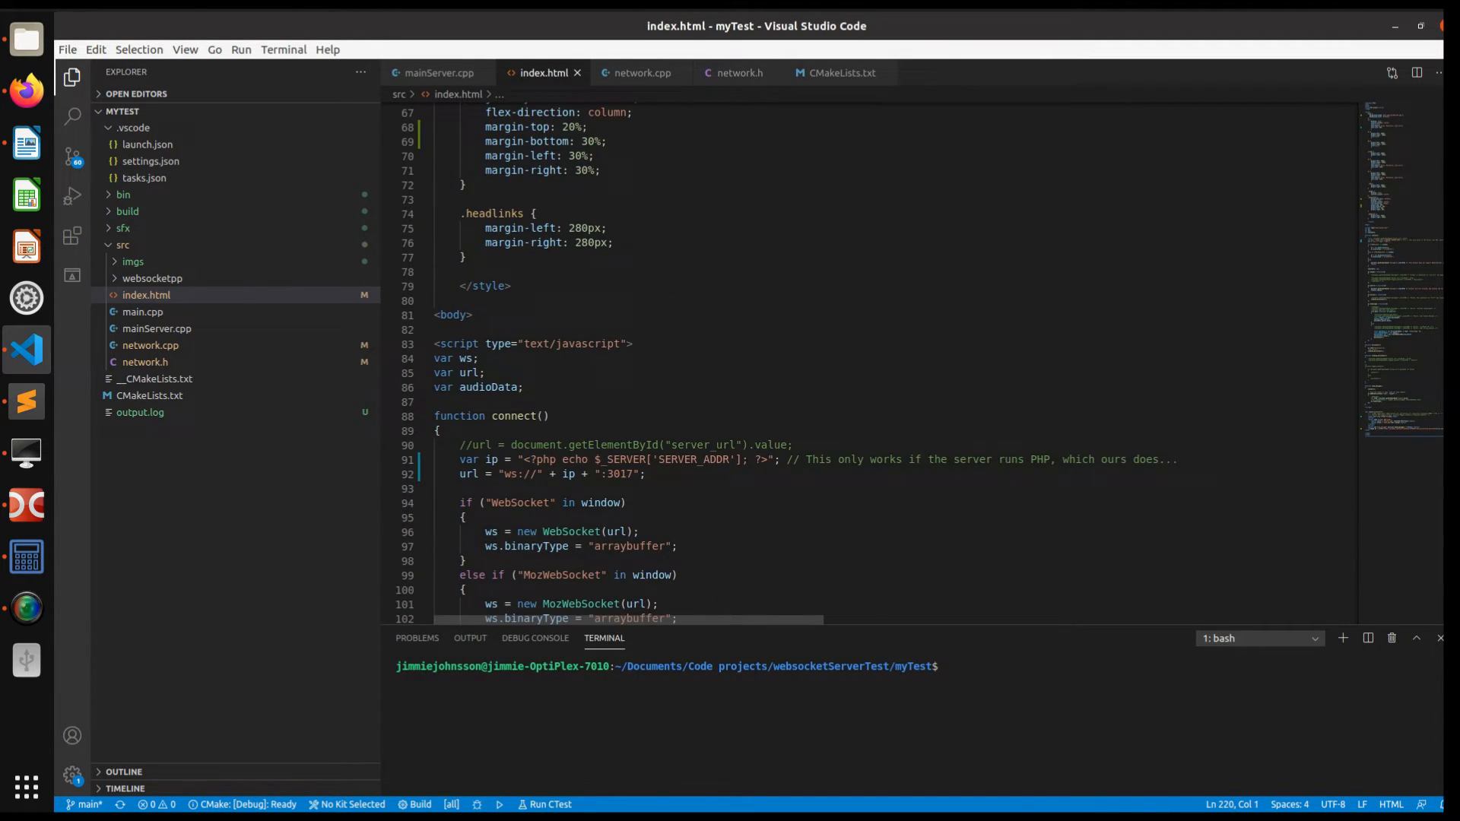
scroll(down, 3)
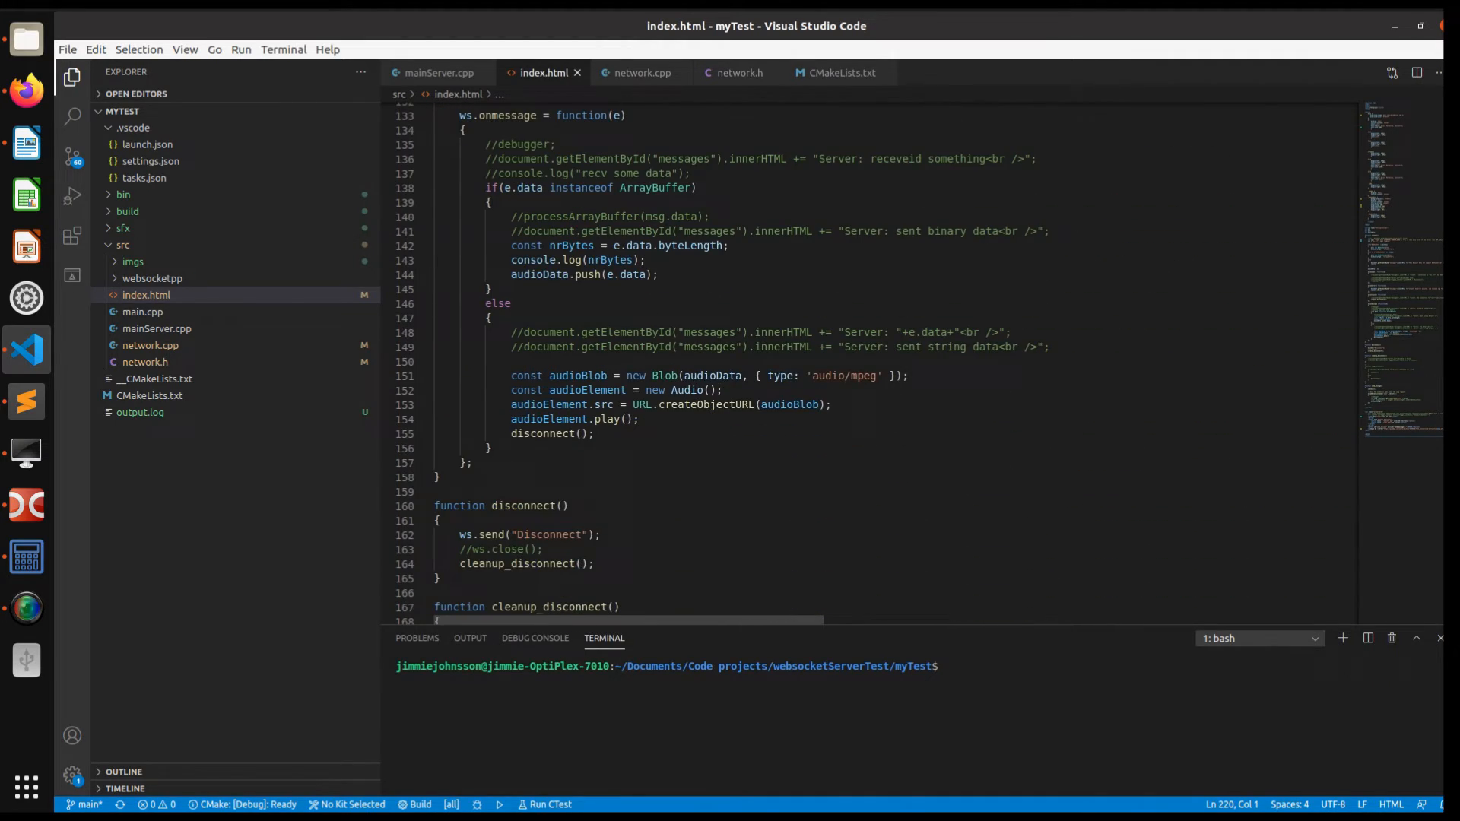
click(440, 73)
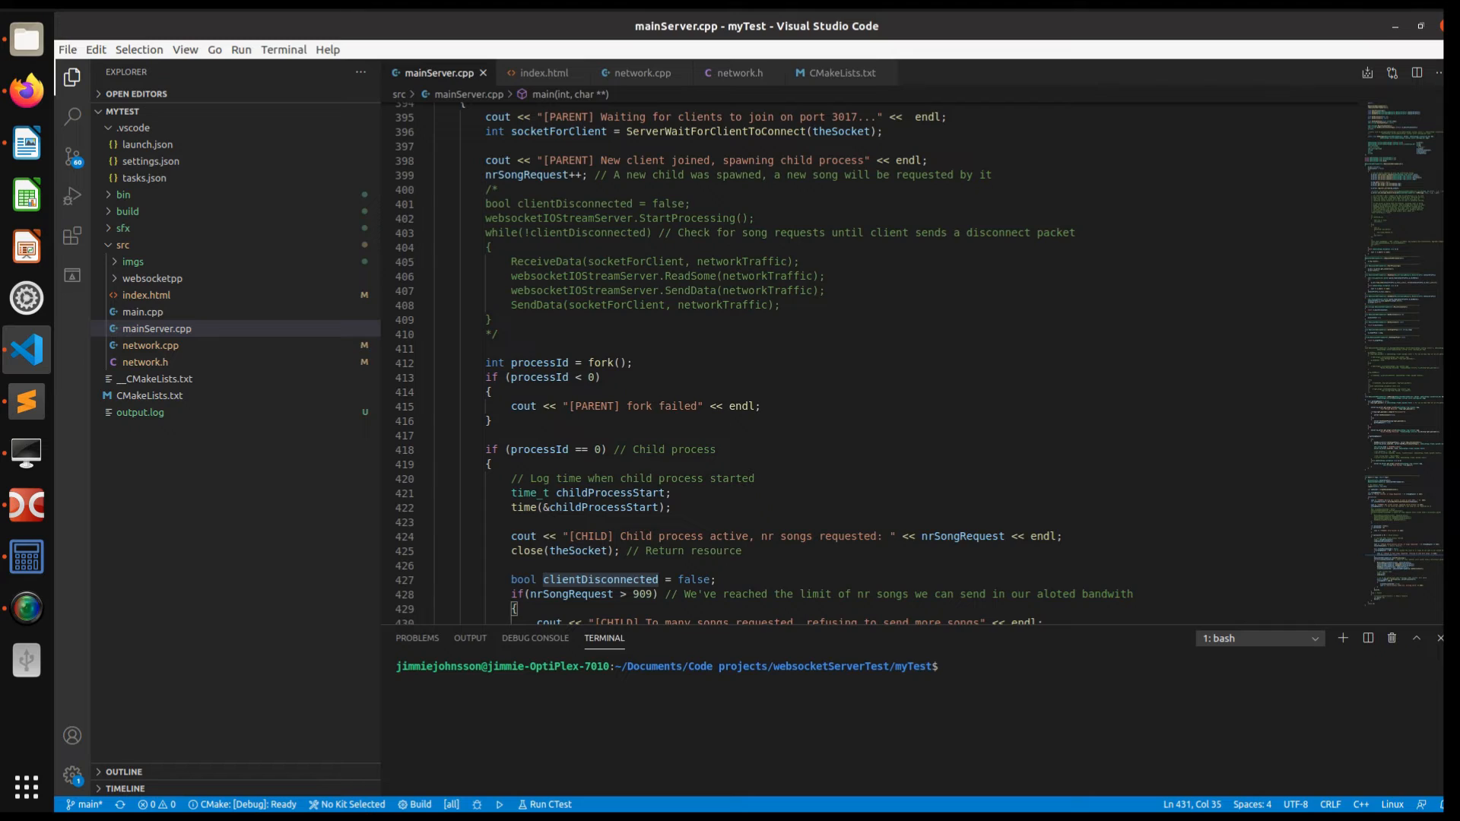
Scroll mainServer.cpp down to the child's song-request loop with its 180-second timeout
scroll(down, 3)
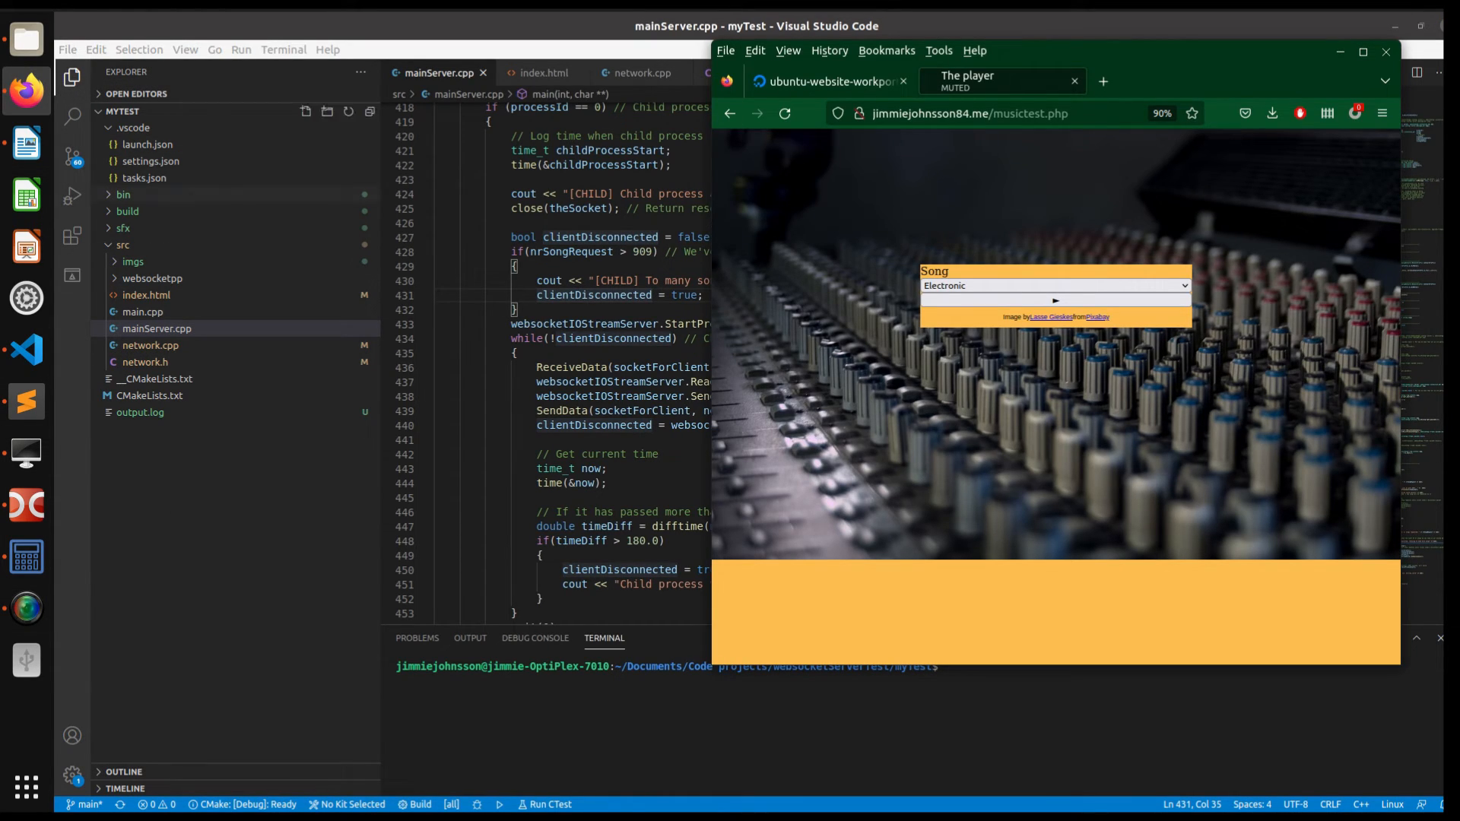
mouse_move(21, 608)
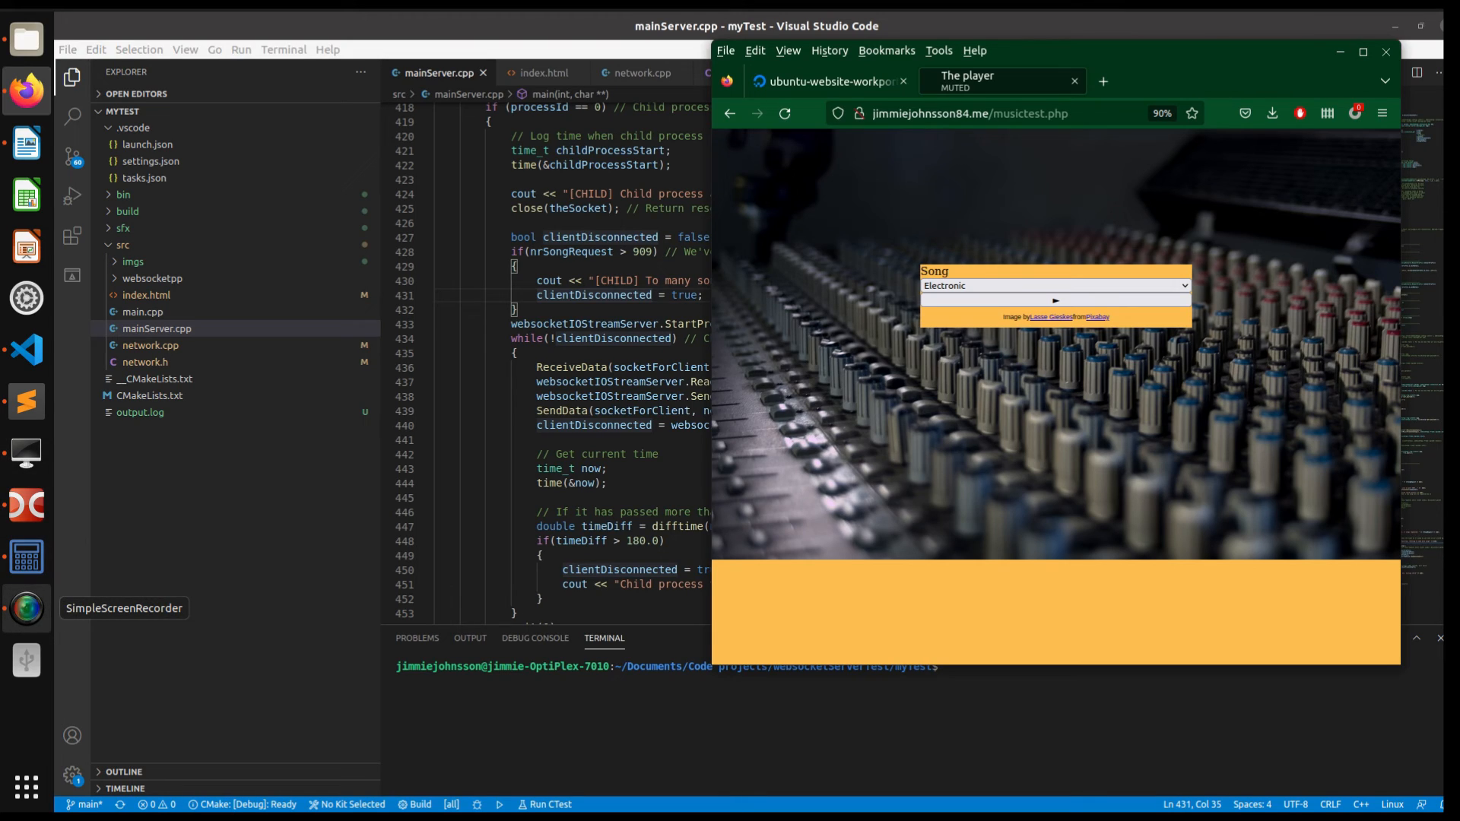